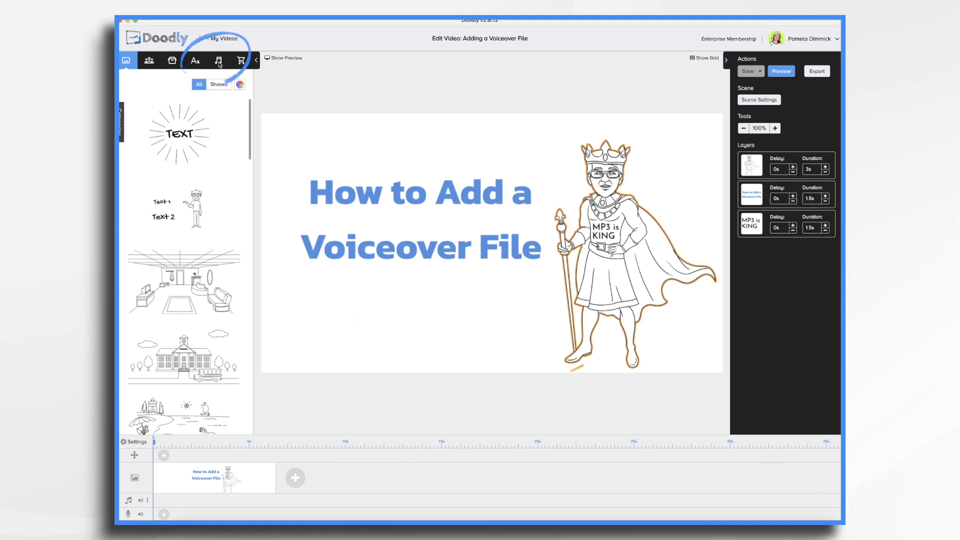
- In the Audio library, choose Tale of Two Cities ALL.mp3 as a new sound
click(219, 60)
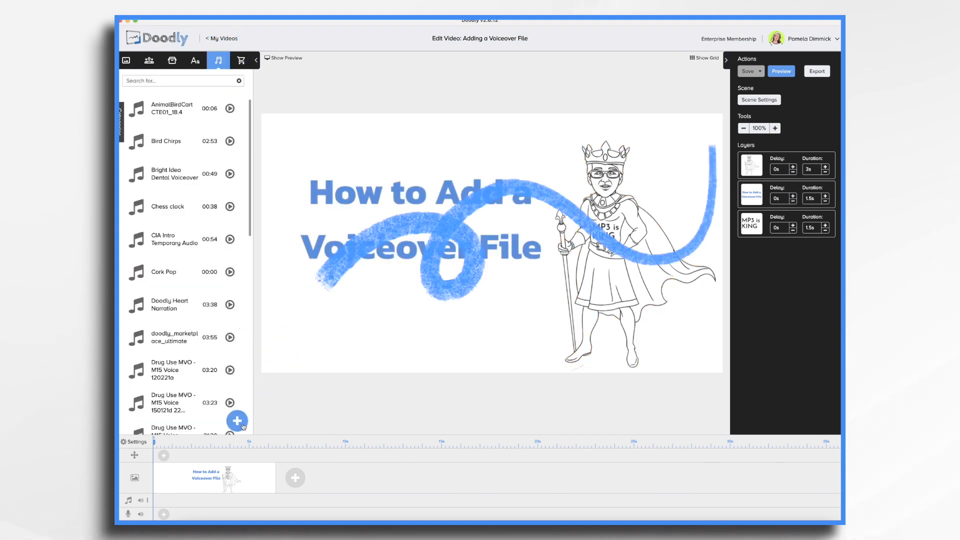
click(237, 421)
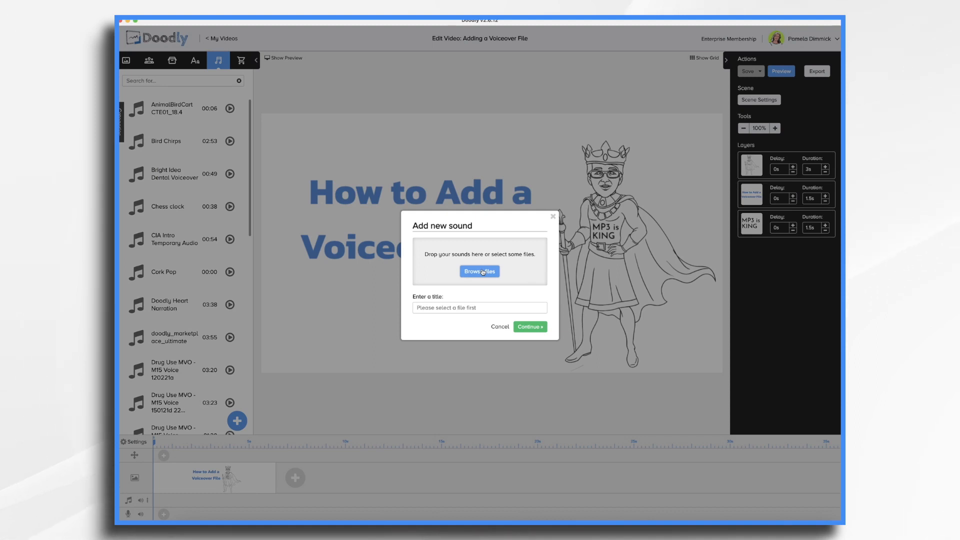
click(479, 271)
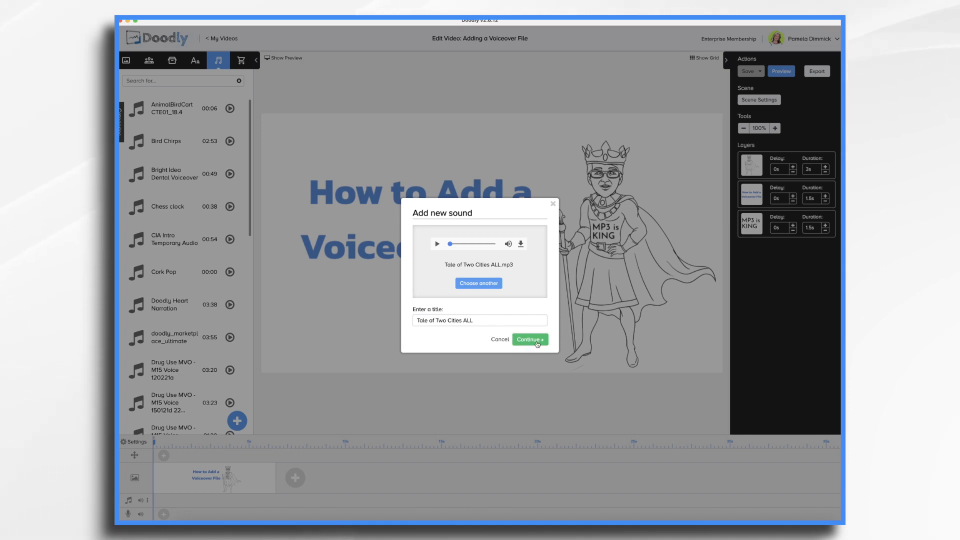
- Add the Tale of Two Cities ALL sound and lay it along the audio track under the scenes
click(529, 339)
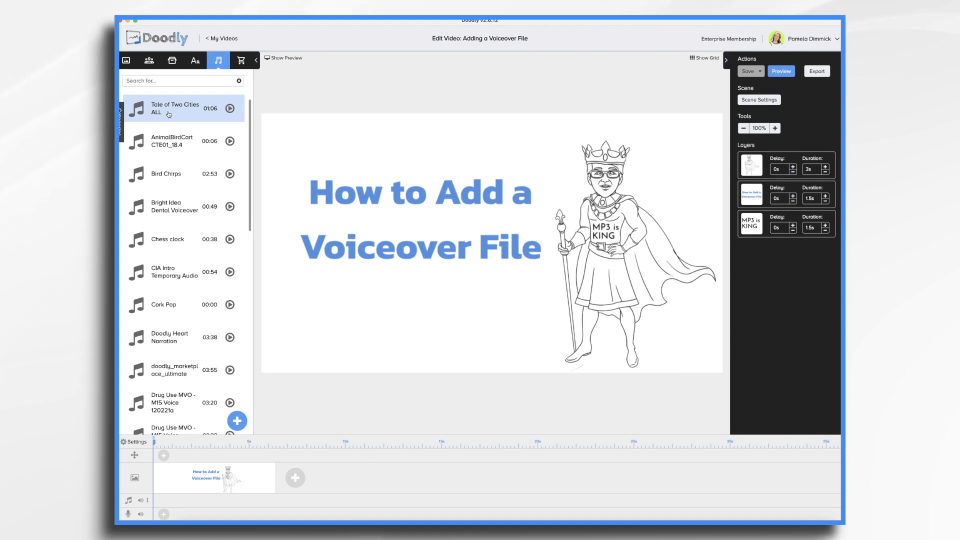
drag(182, 109, 221, 501)
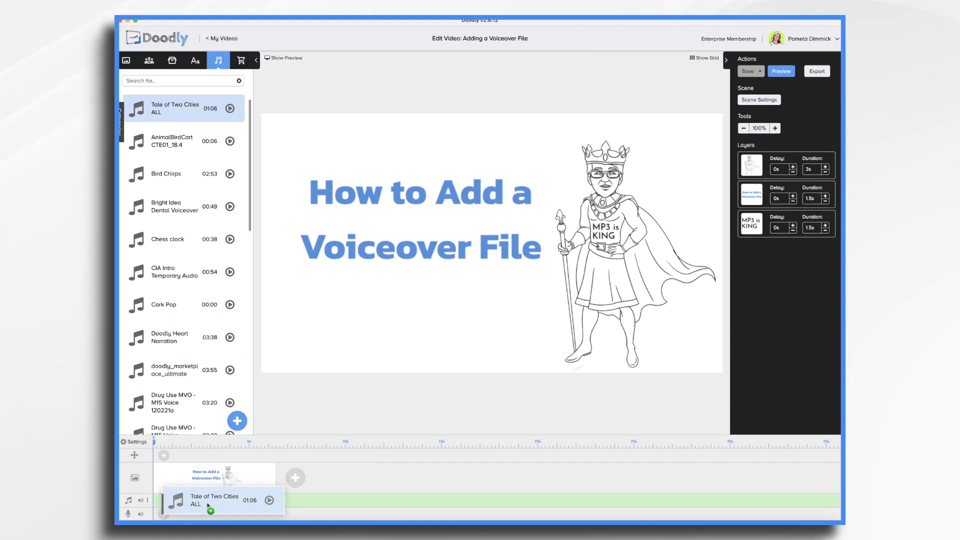
drag(215, 501, 416, 500)
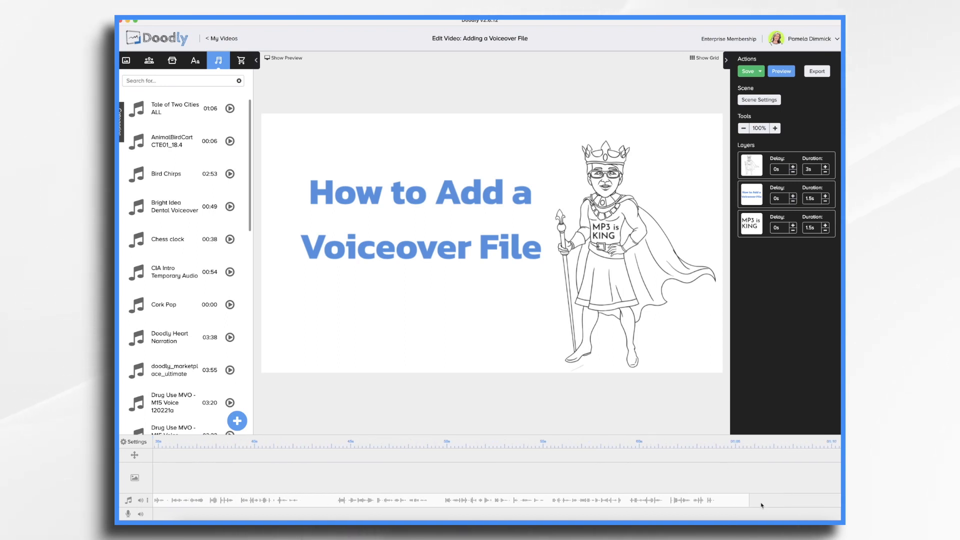
mouse_move(340, 472)
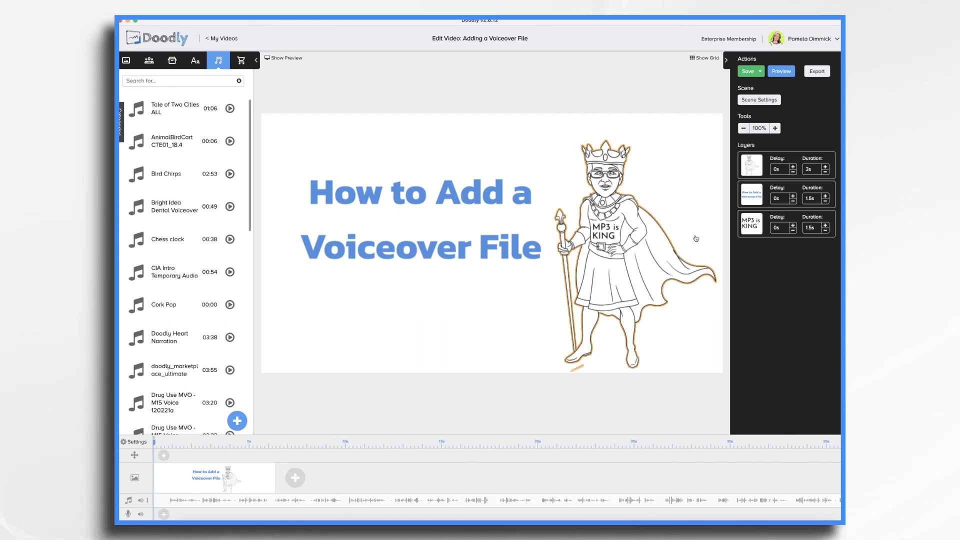
- Open the two-theatre-character scene and play the video preview beside the canvas
click(148, 60)
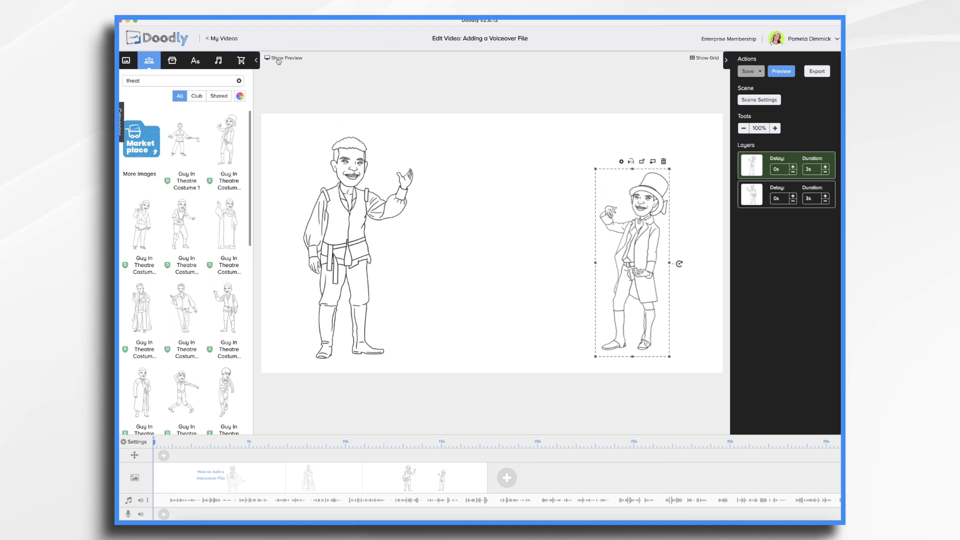
click(284, 59)
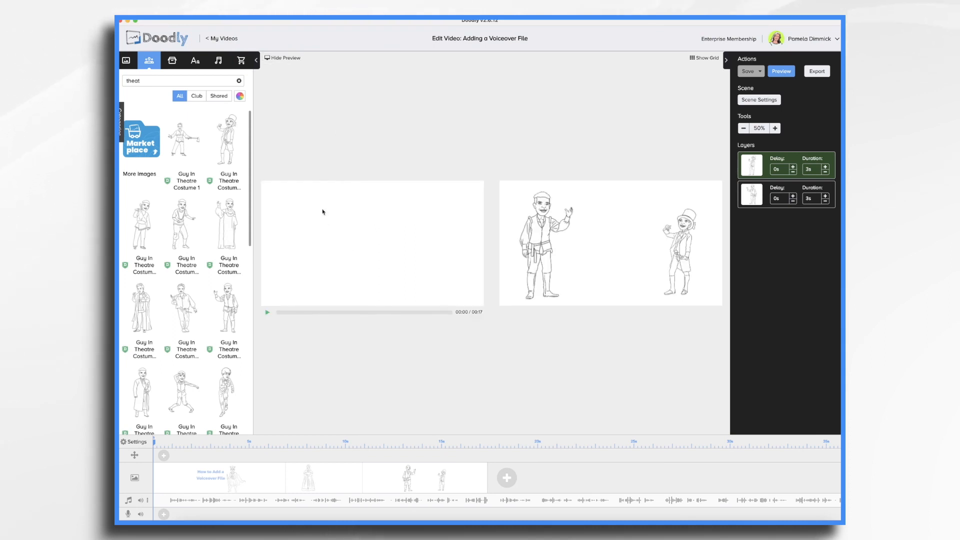
mouse_move(373, 295)
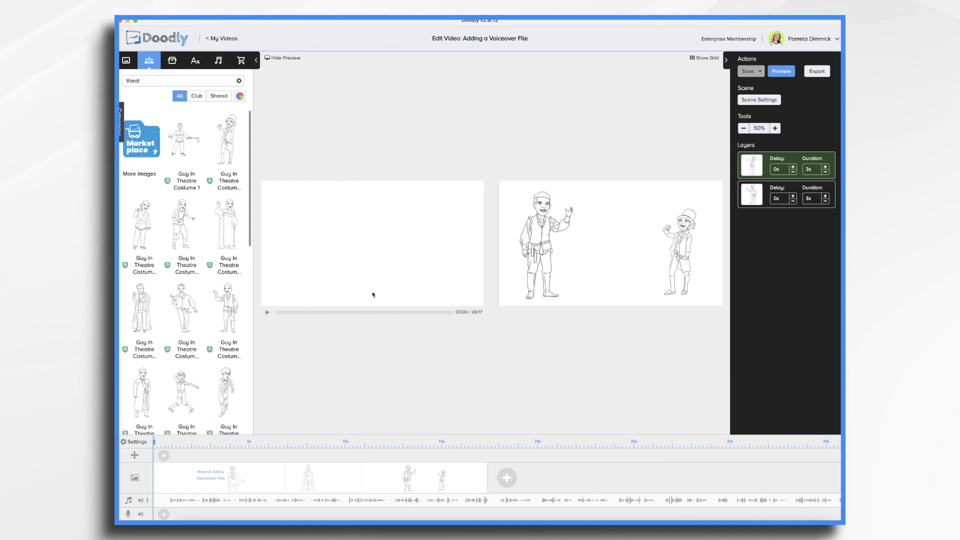
click(267, 312)
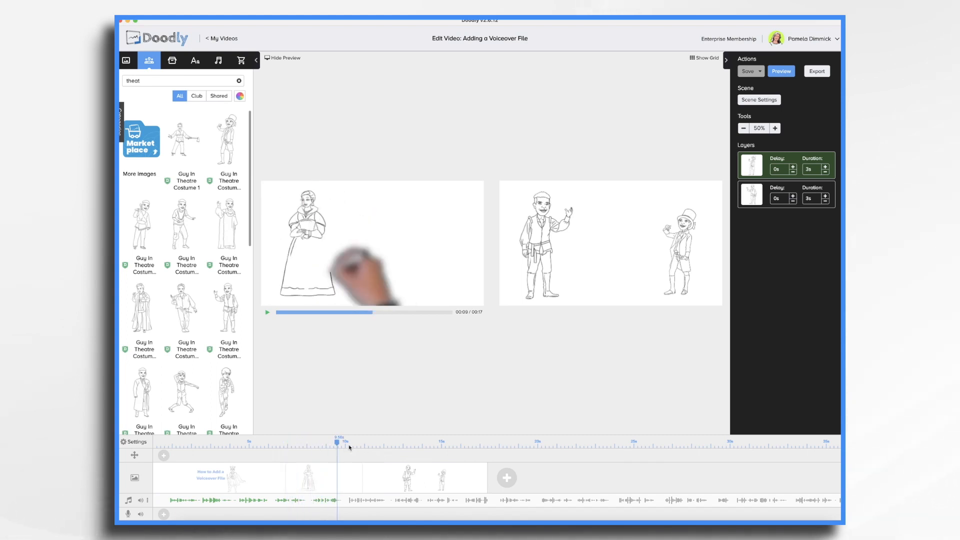
- Move playback to about the 6-second mark on the timeline
click(409, 445)
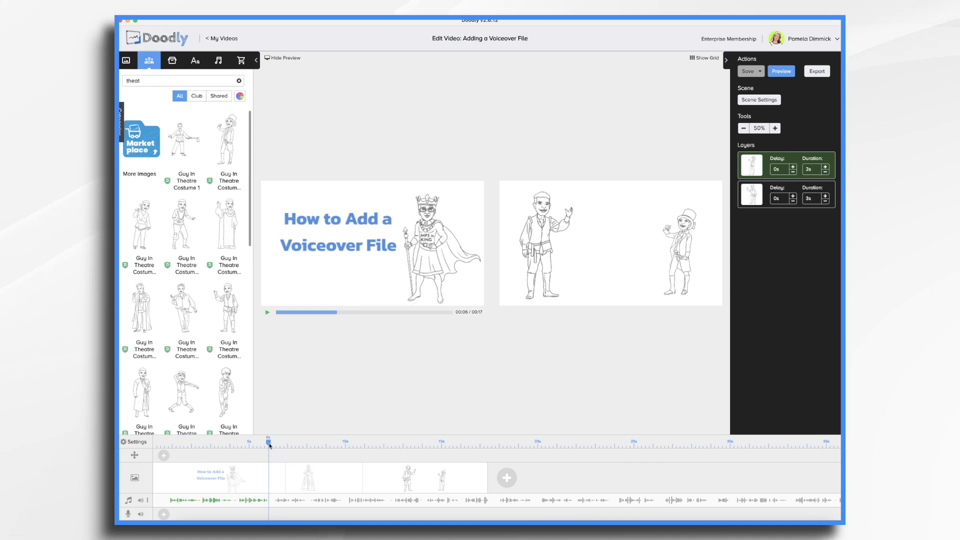
mouse_move(281, 483)
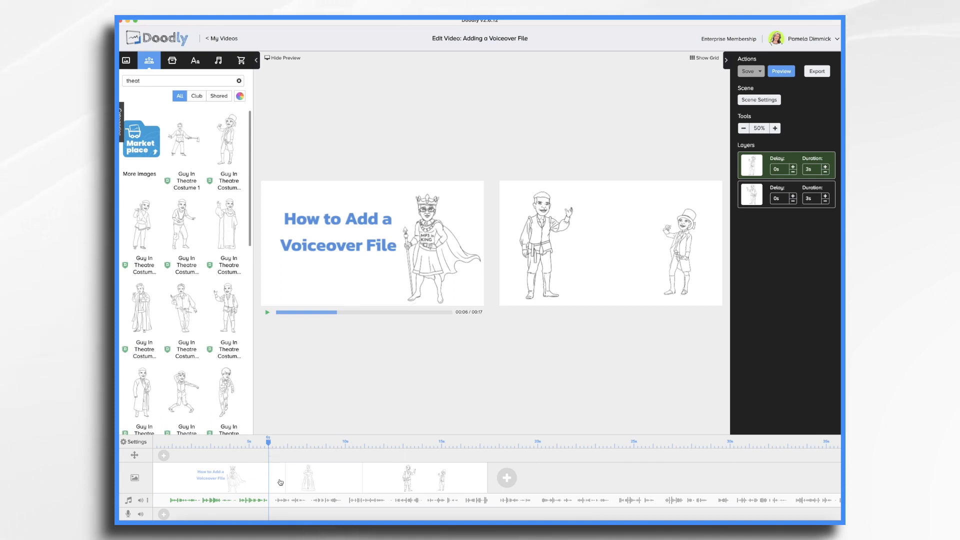
mouse_move(284, 483)
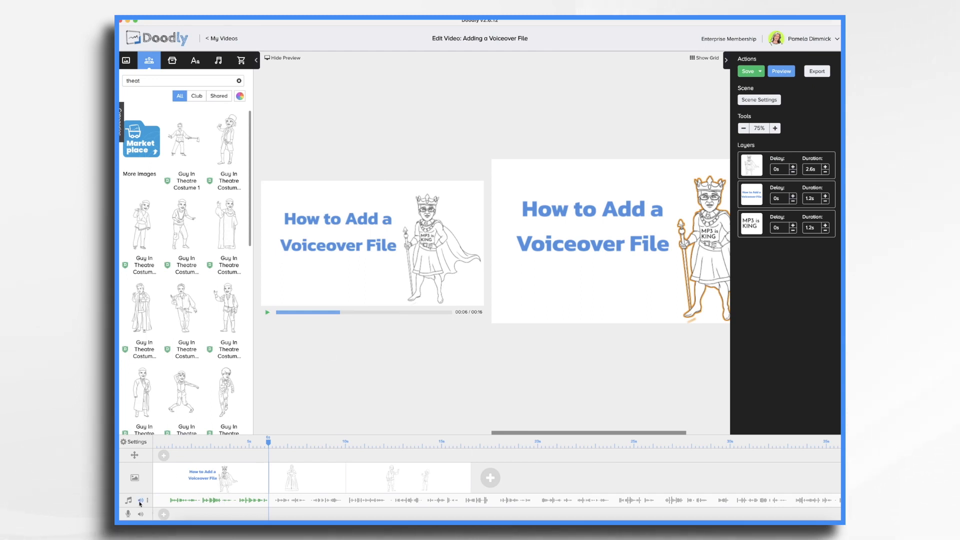
- Show the voiceover track's volume level
click(140, 498)
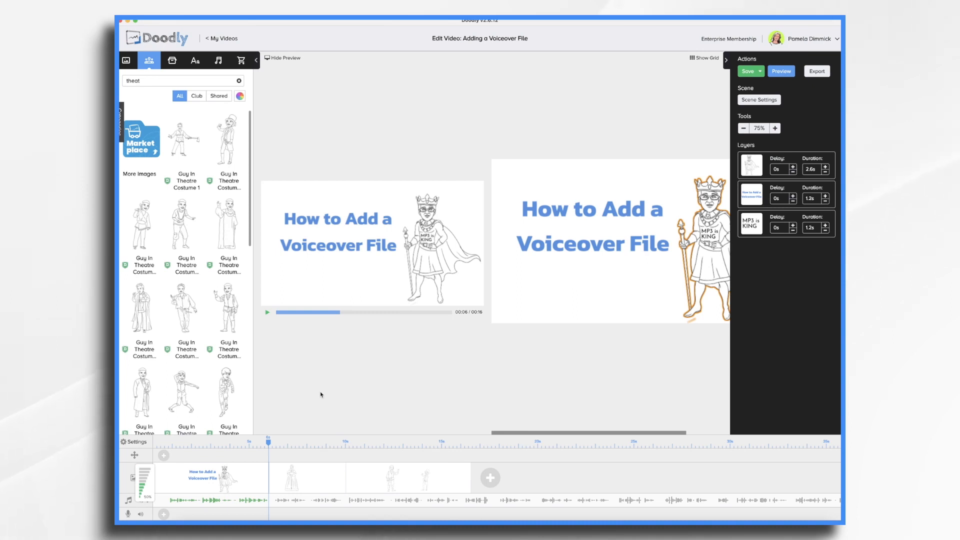
mouse_move(345, 481)
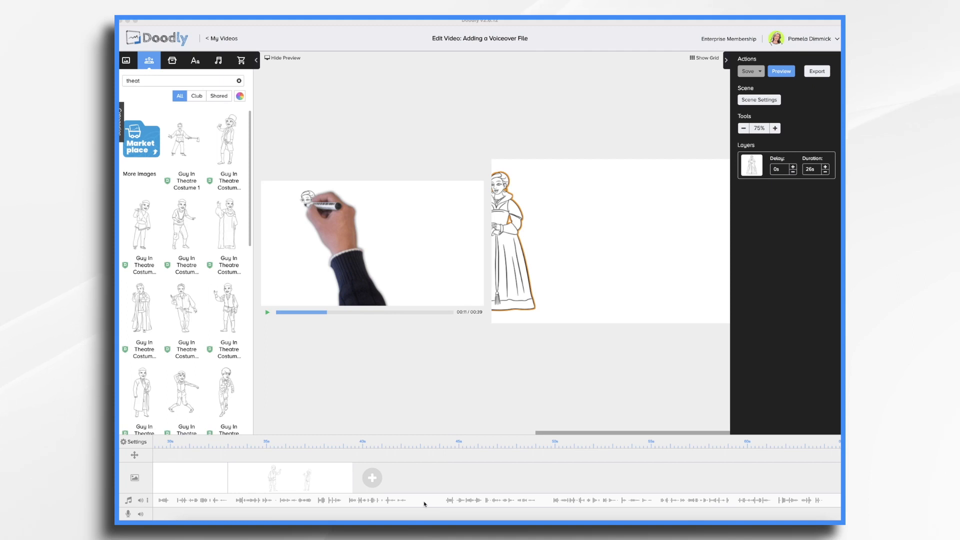
mouse_move(398, 489)
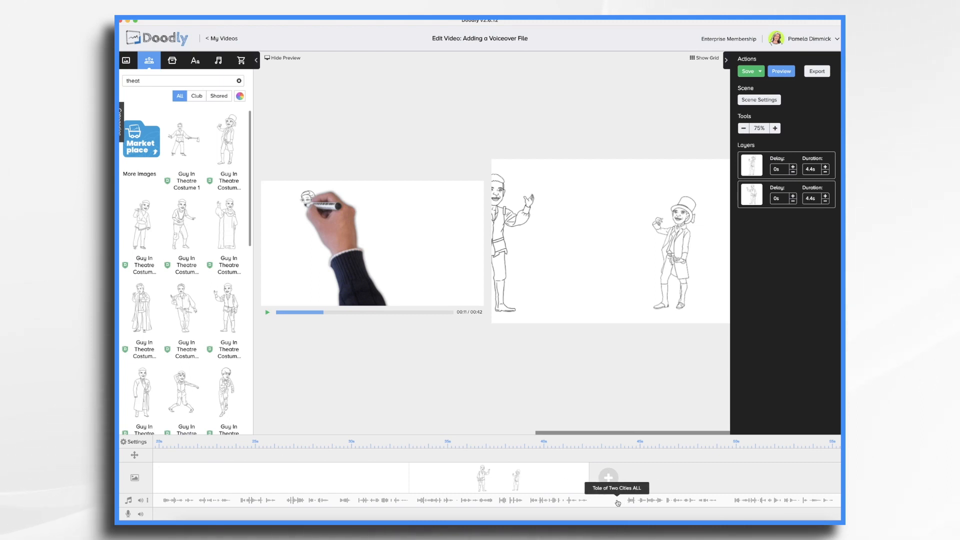
mouse_move(568, 470)
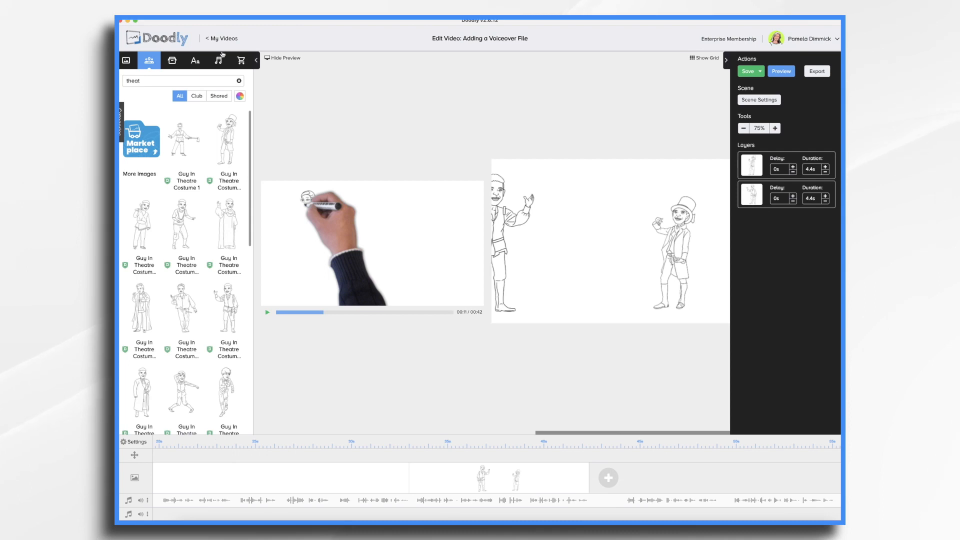
- Reopen the audio library
click(218, 60)
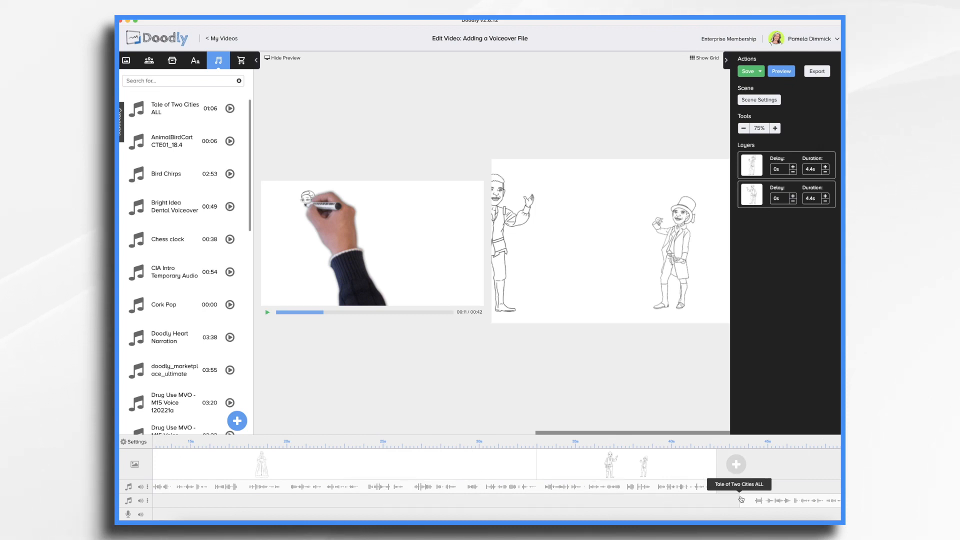
mouse_move(718, 424)
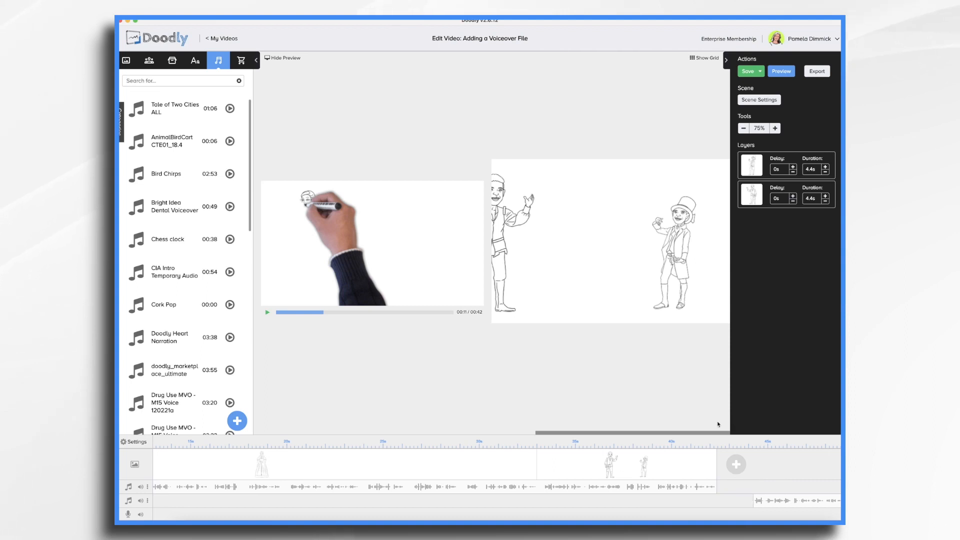
mouse_move(770, 482)
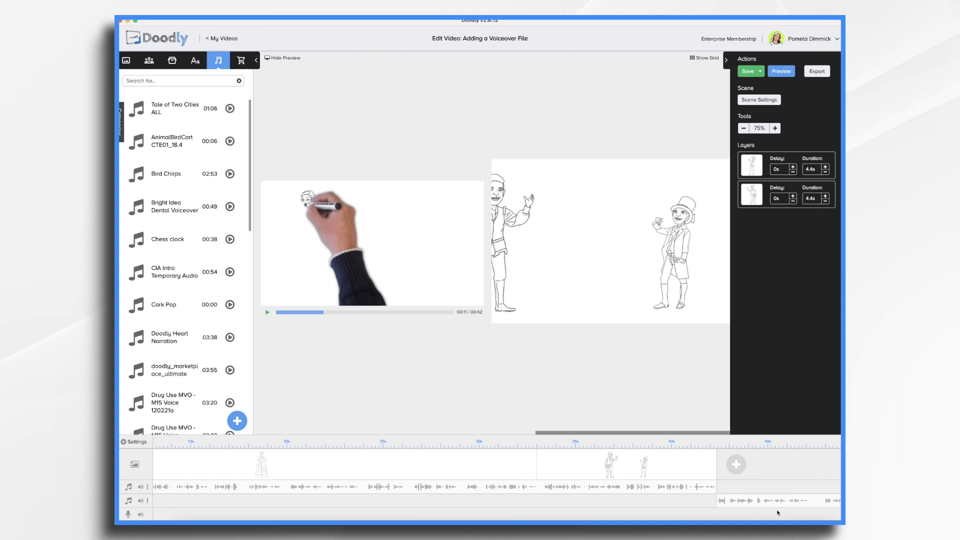
mouse_move(780, 507)
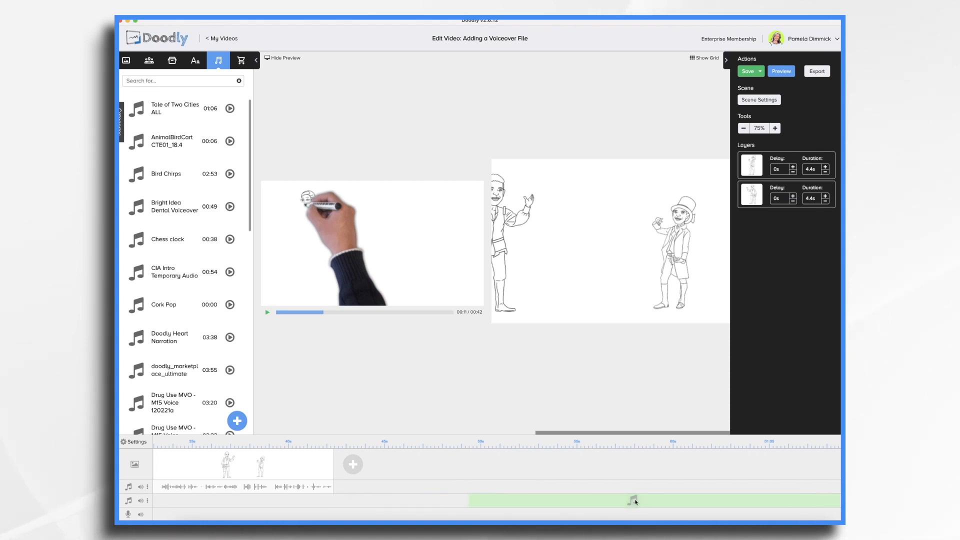
- Slide the Tale of Two Cities ALL clip to begin right after the last scene
drag(634, 502, 674, 499)
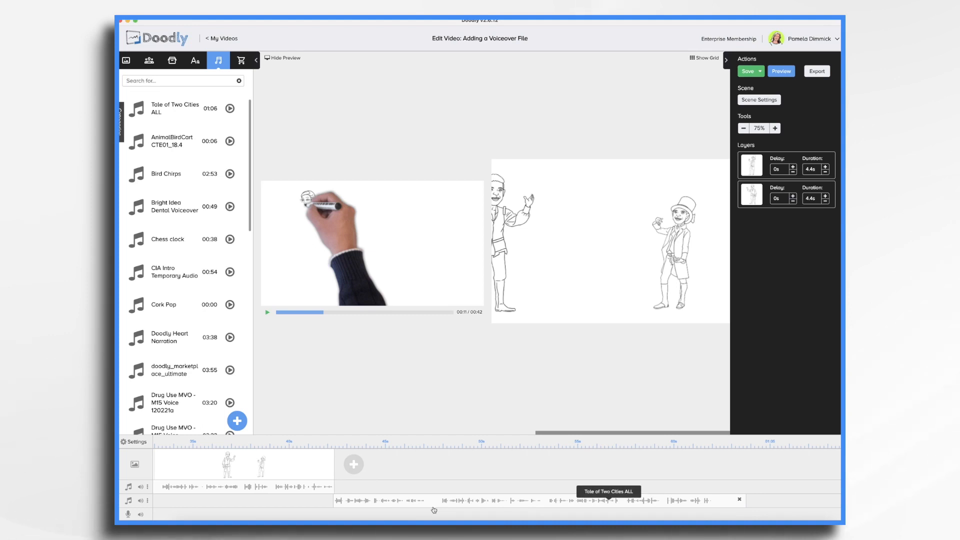
mouse_move(745, 505)
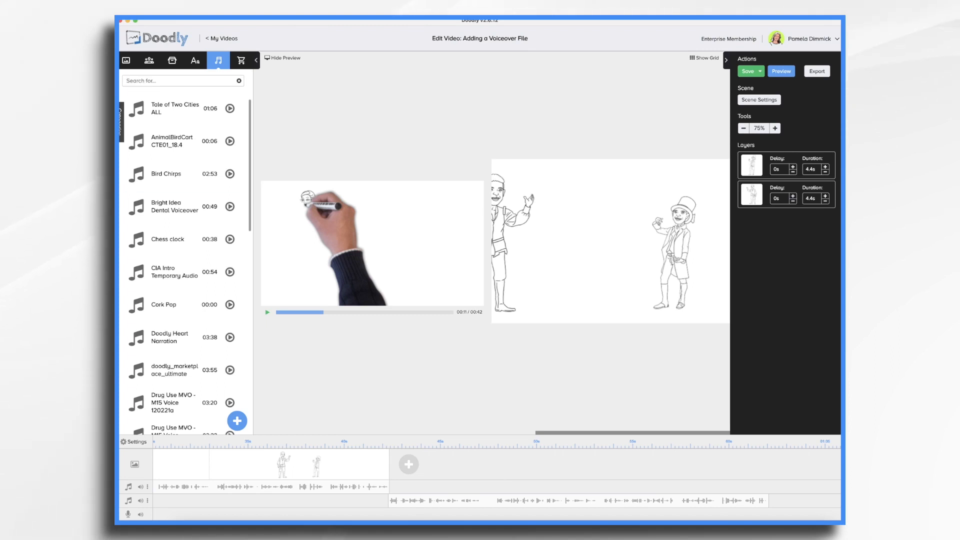
- Upload Tale of Two Cities 1.mp3 and 2.mp3 to the audio library and save the project
click(237, 421)
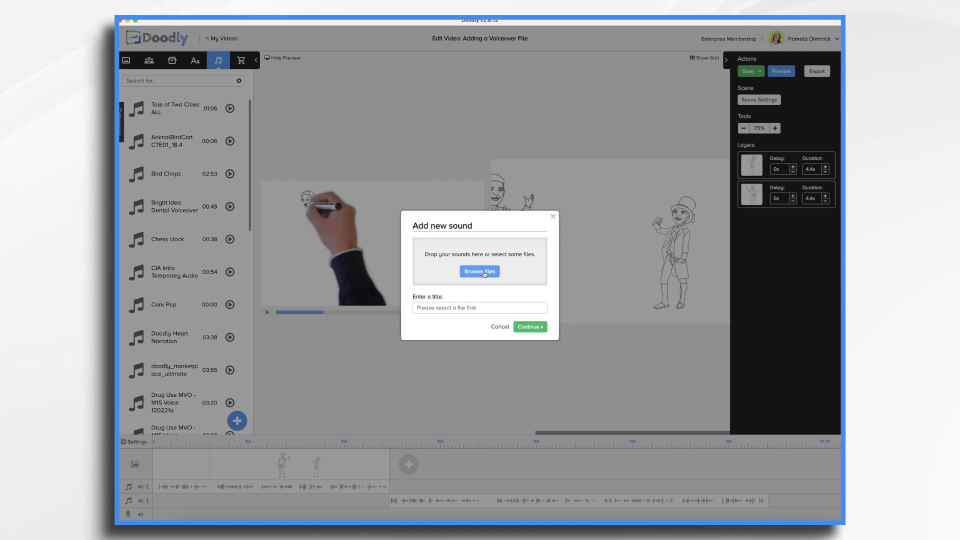
click(479, 272)
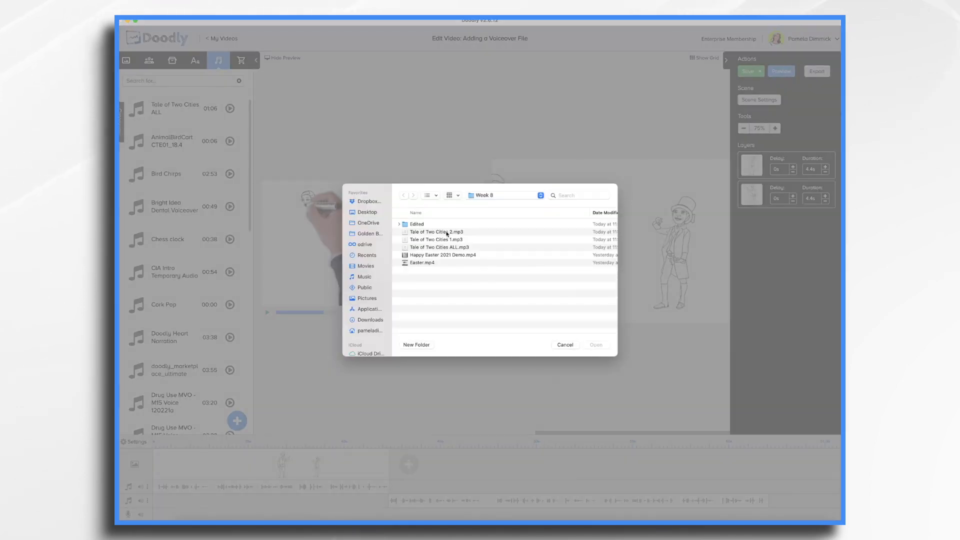
click(437, 239)
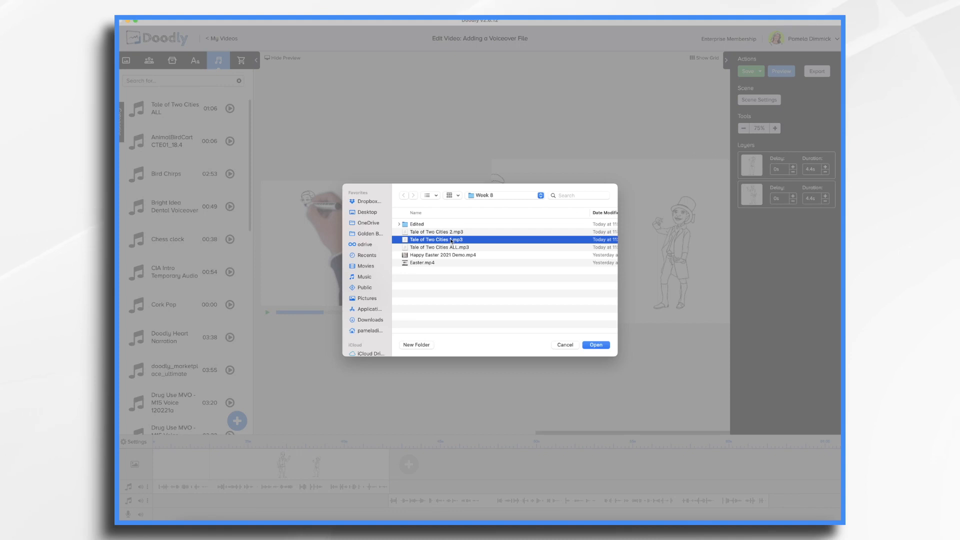
click(436, 231)
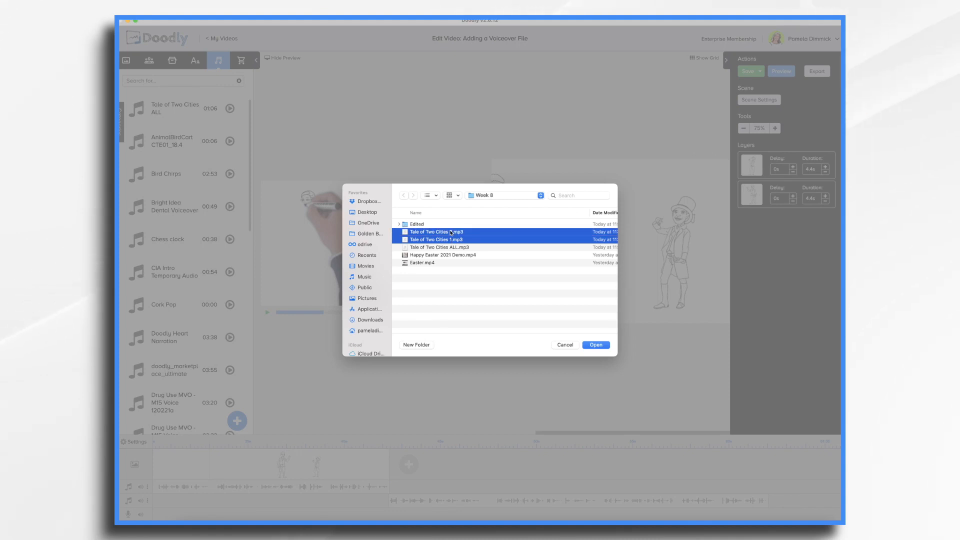
click(595, 345)
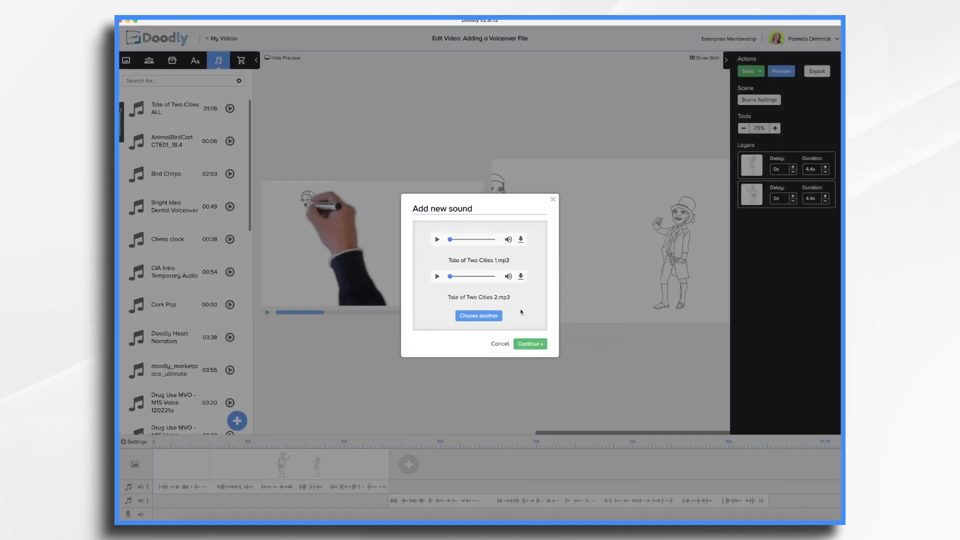
click(529, 344)
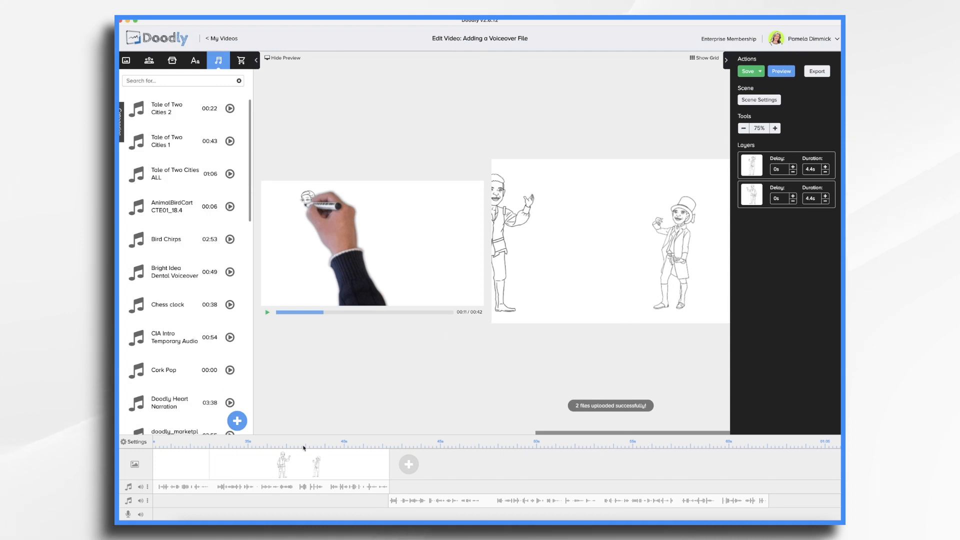
click(748, 71)
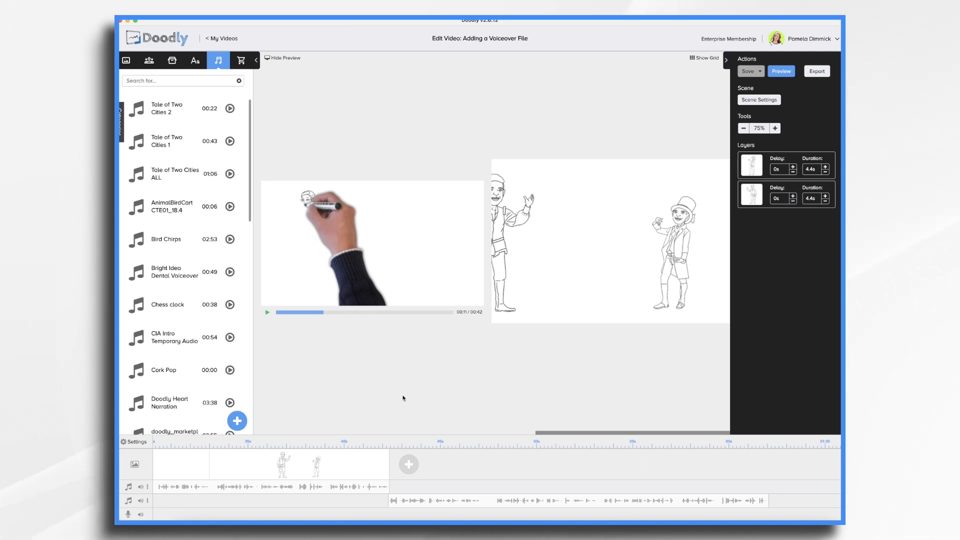
- Place Tale of Two Cities 1 across the first audio track
click(167, 141)
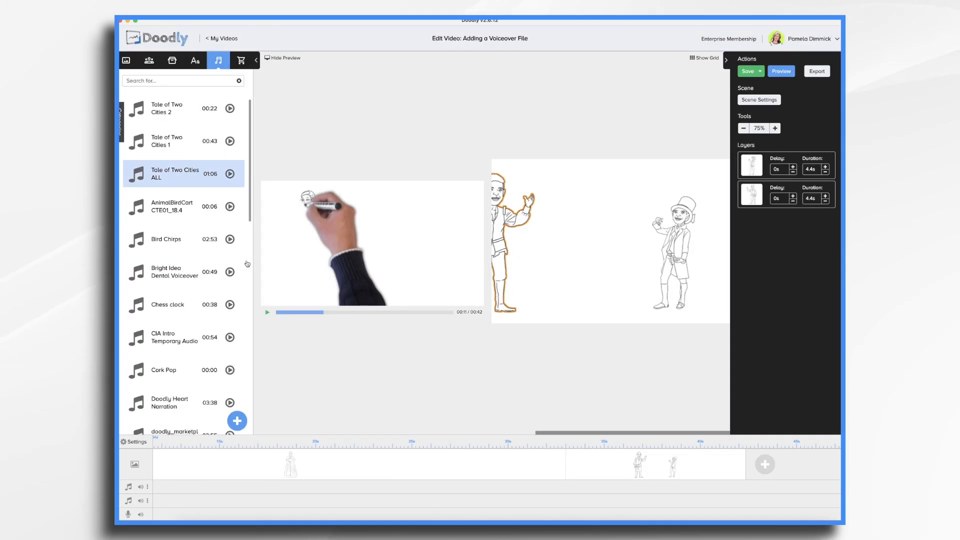
click(178, 141)
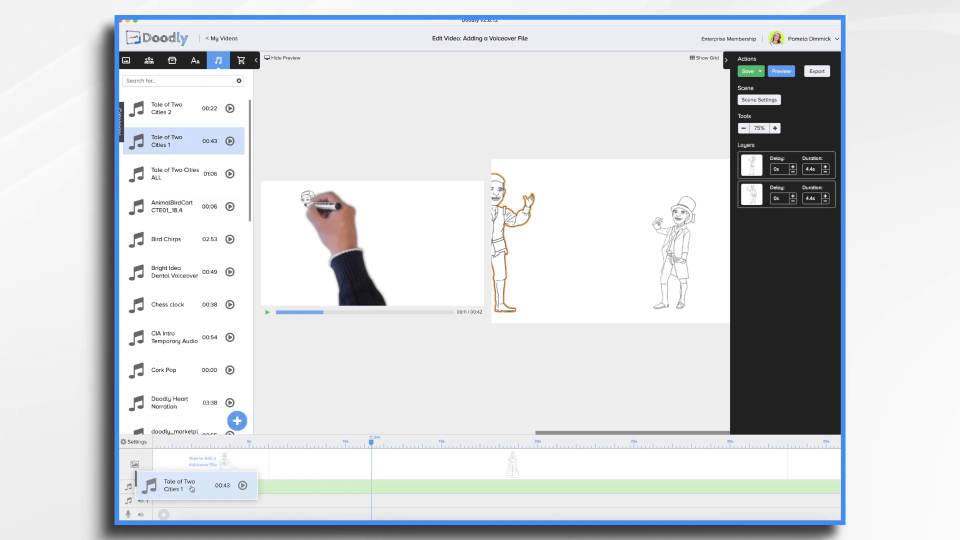
drag(177, 486, 533, 486)
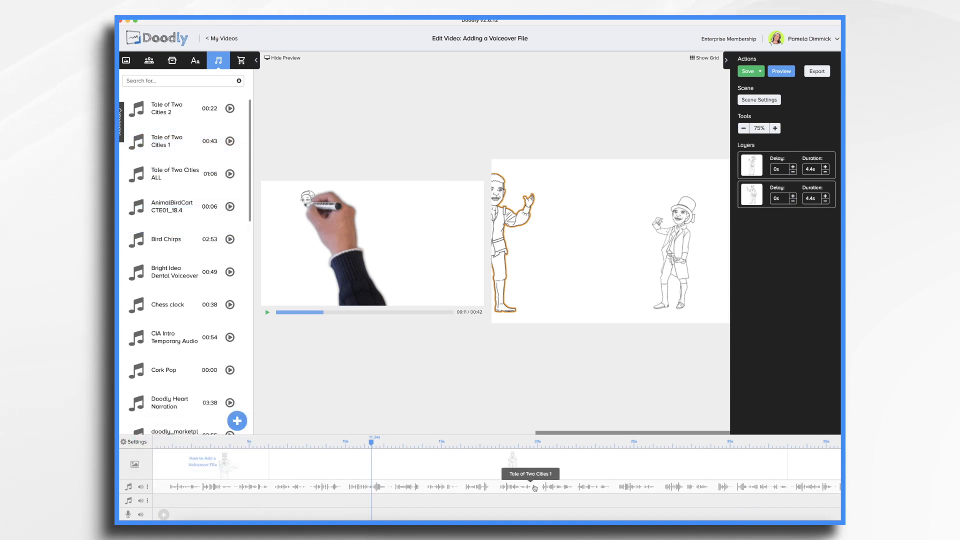
- Put Tale of Two Cities 2 on the second audio track after the first clip ends
click(177, 108)
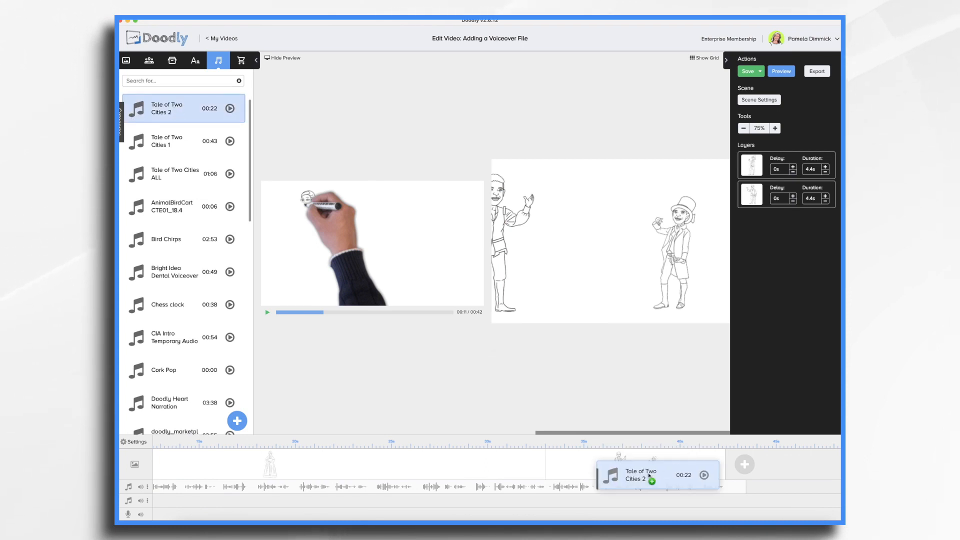
drag(657, 476, 760, 500)
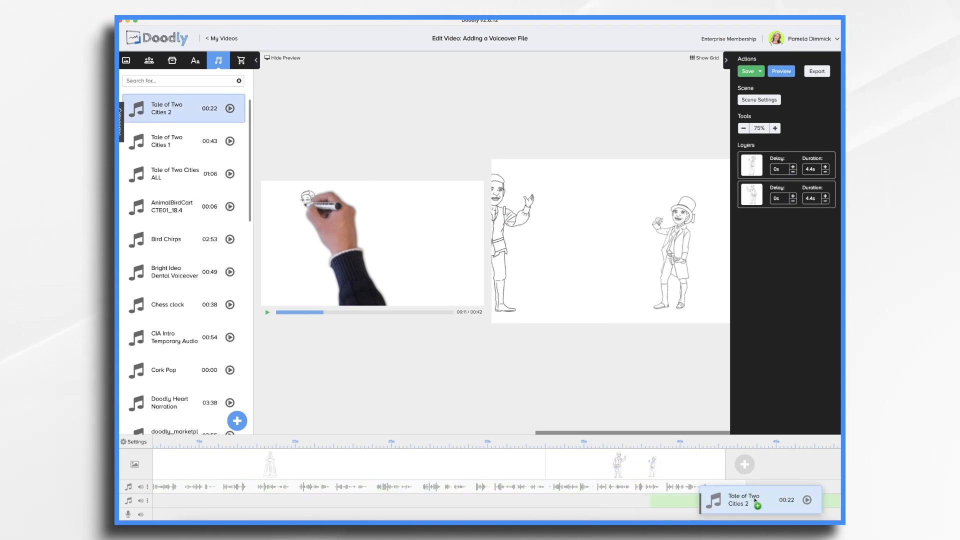
drag(759, 500, 766, 502)
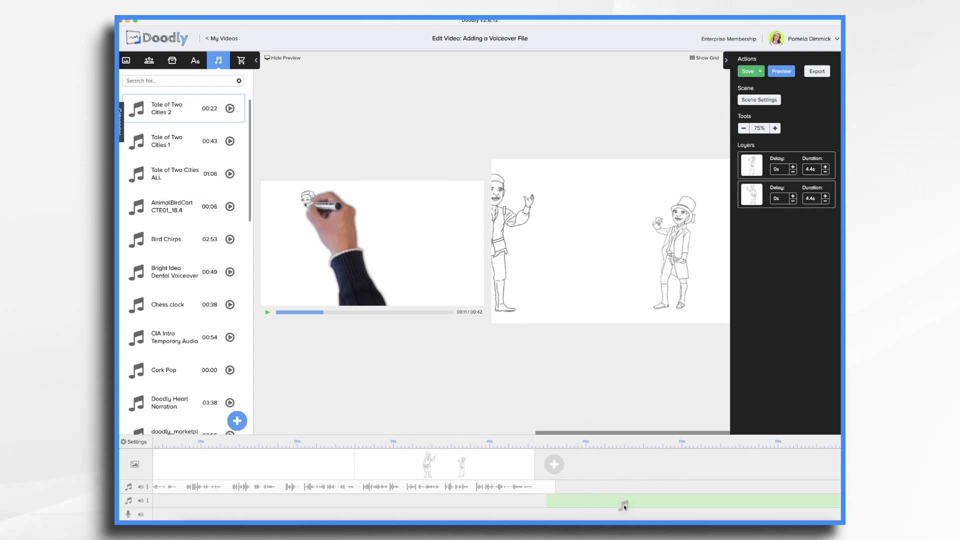
drag(624, 505, 664, 506)
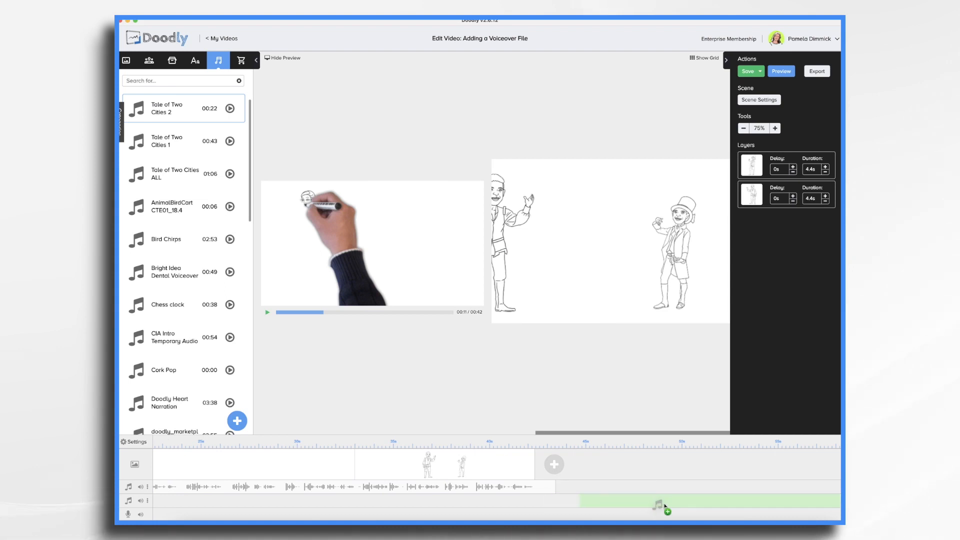